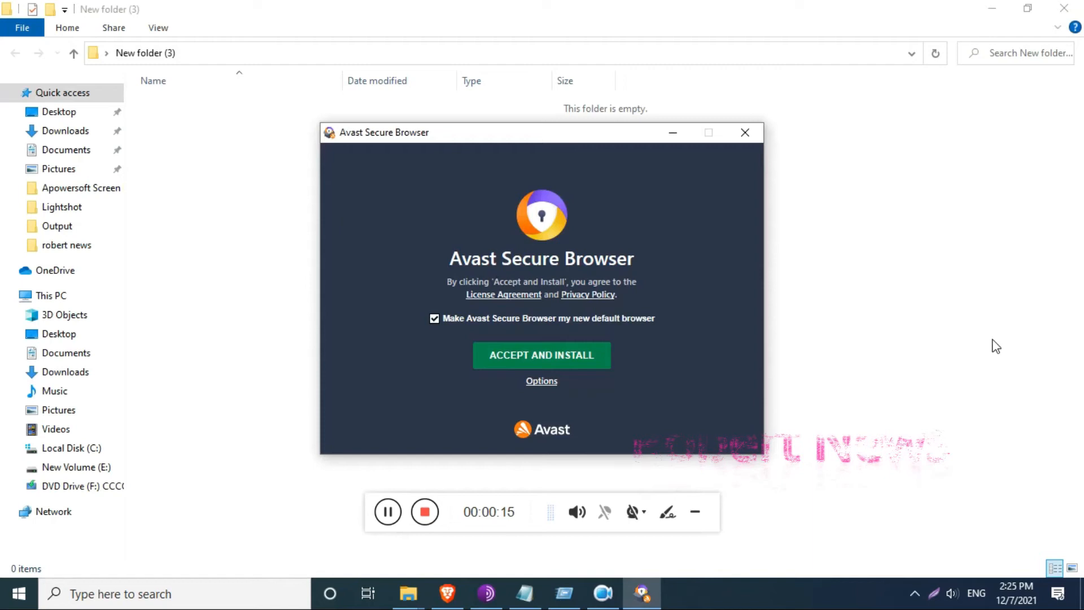
mouse_move(693, 398)
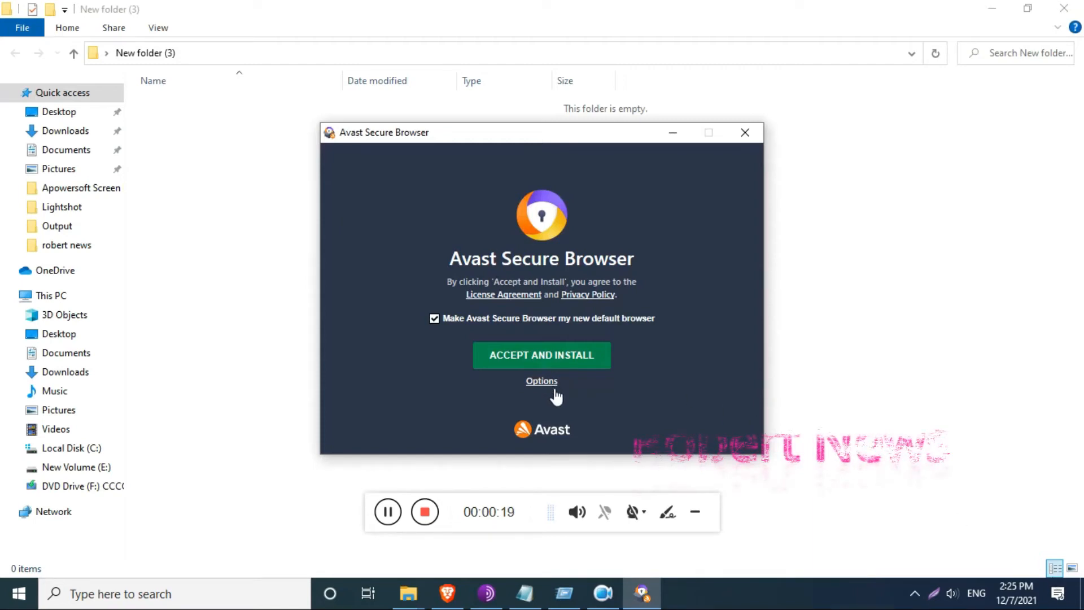
Step: Review installer options, then install without making Avast Secure Browser the default browser
left_click(542, 382)
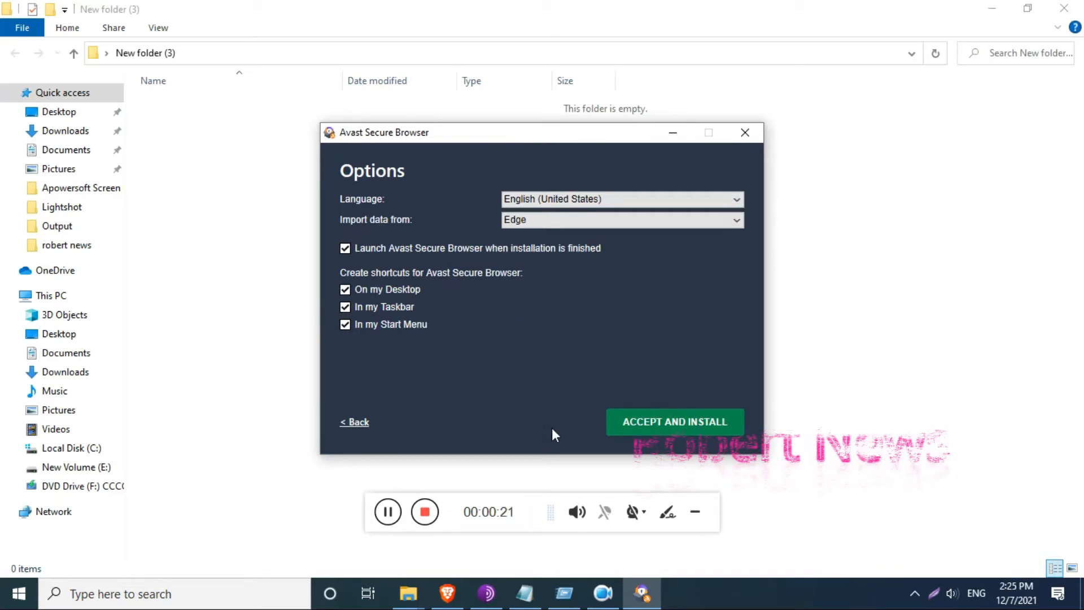
left_click(354, 422)
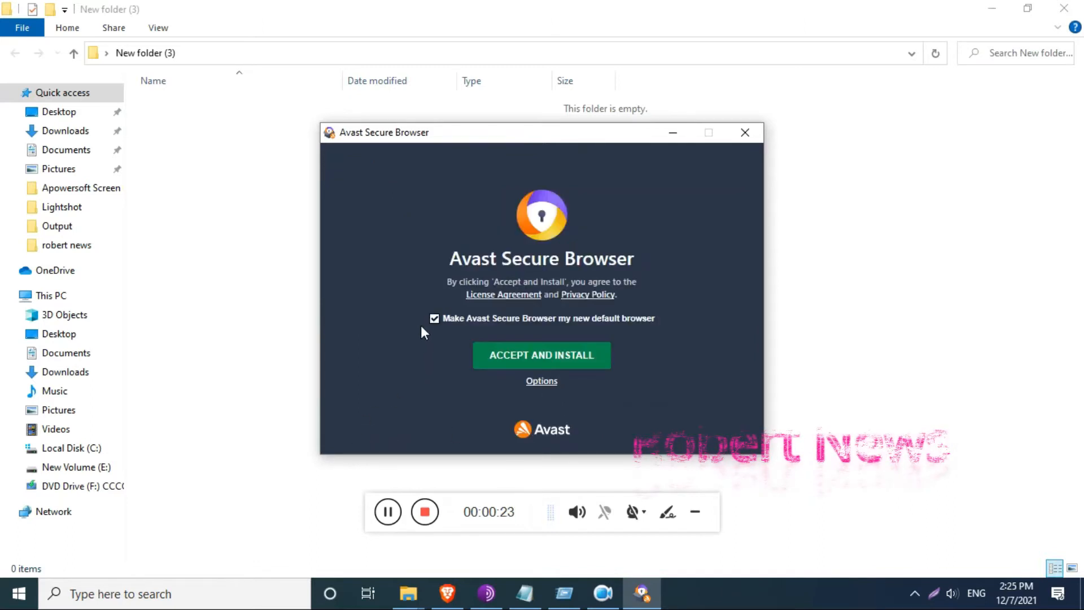
left_click(434, 318)
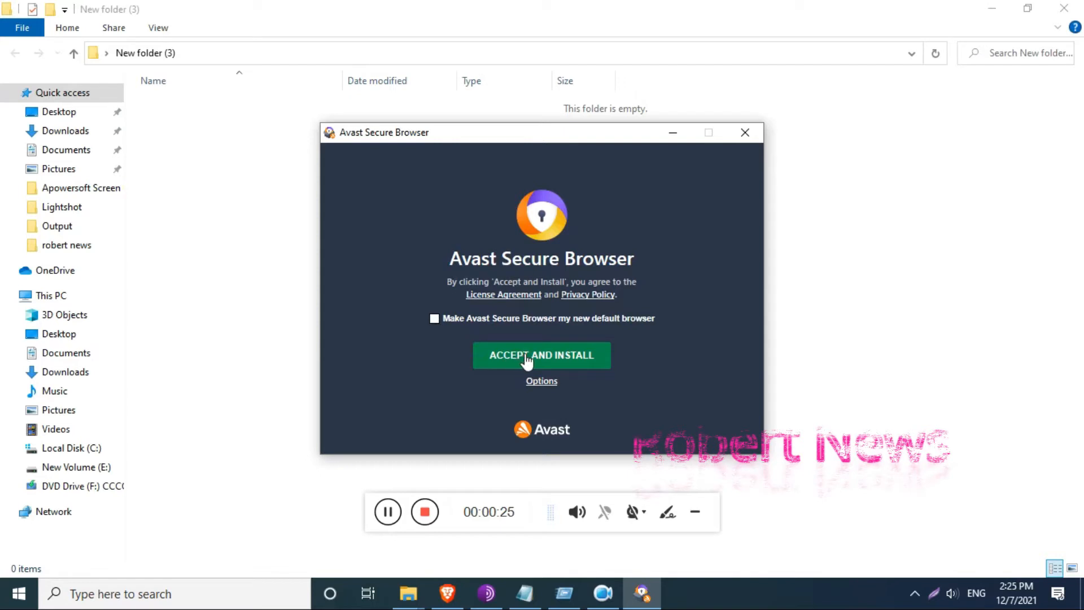
left_click(542, 354)
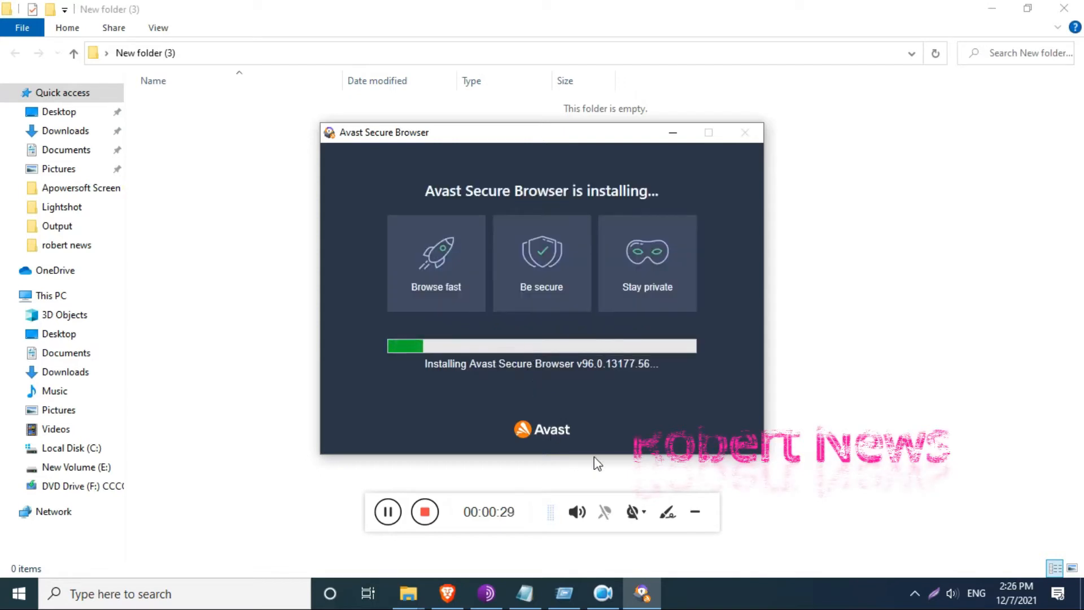
mouse_move(785, 558)
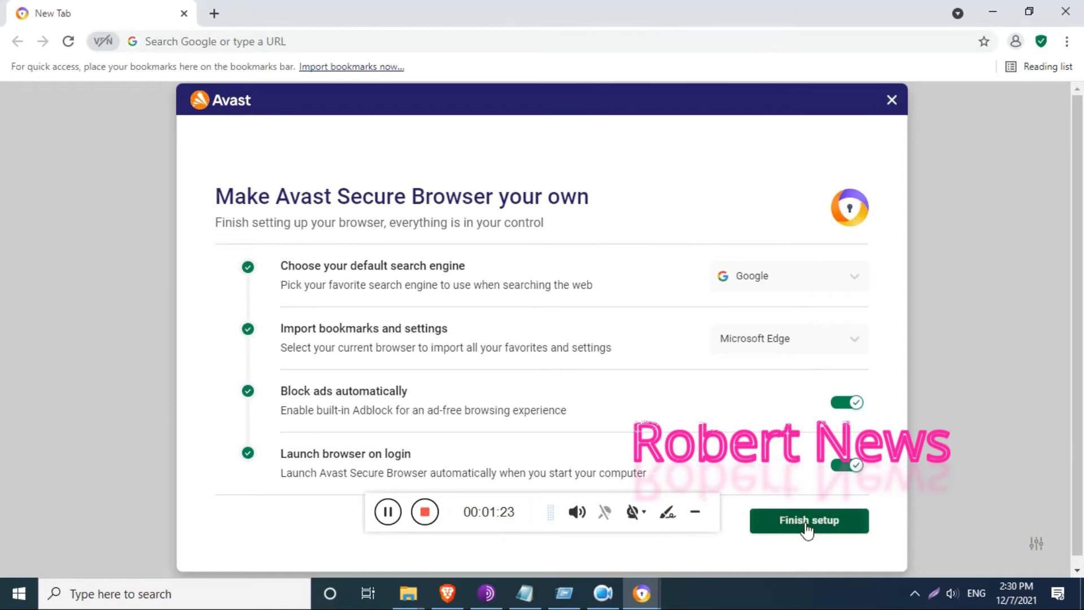
Step: Complete the initial browser setup and scroll through the Settings page sections
left_click(808, 520)
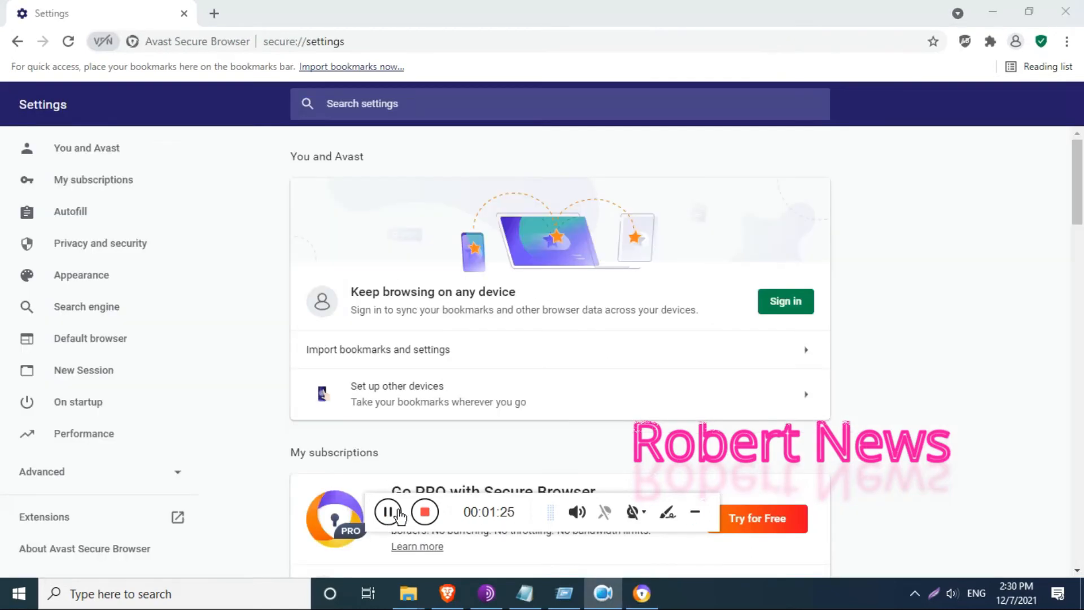
mouse_move(191, 176)
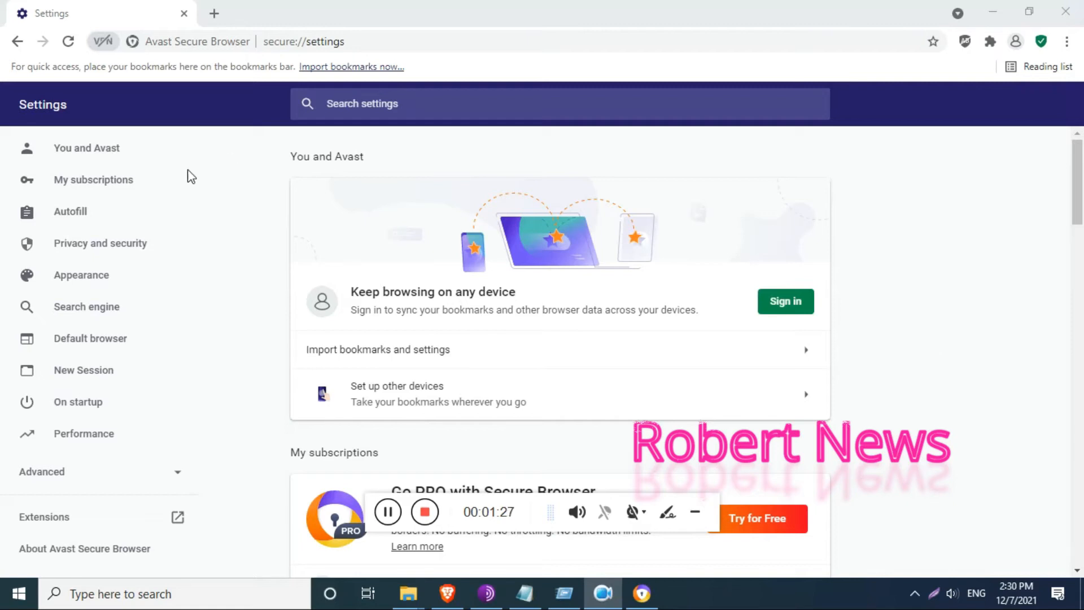
scroll("down", 3)
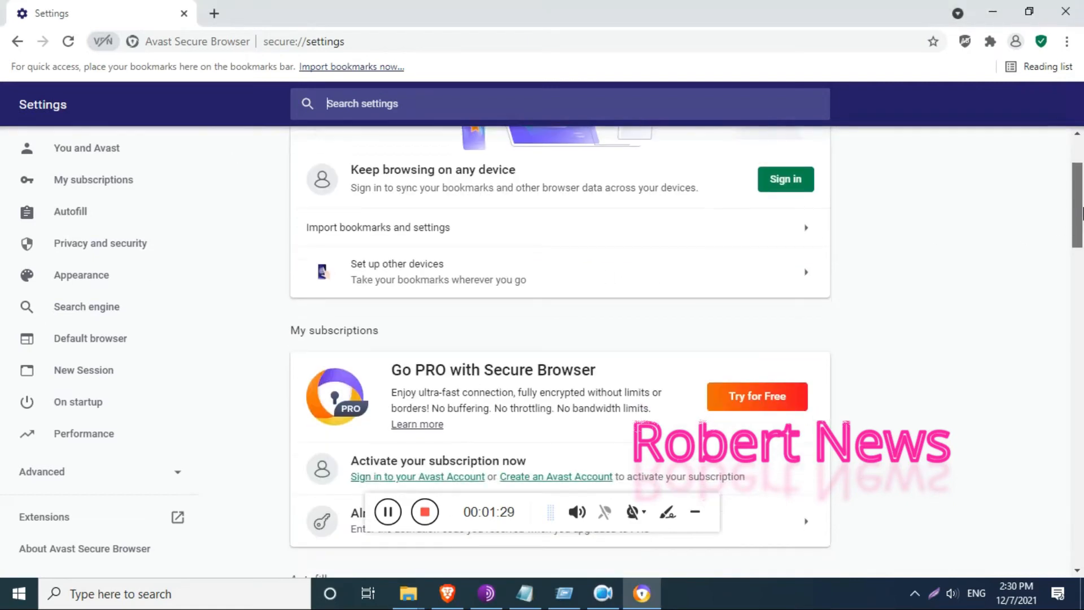
scroll("down", 3)
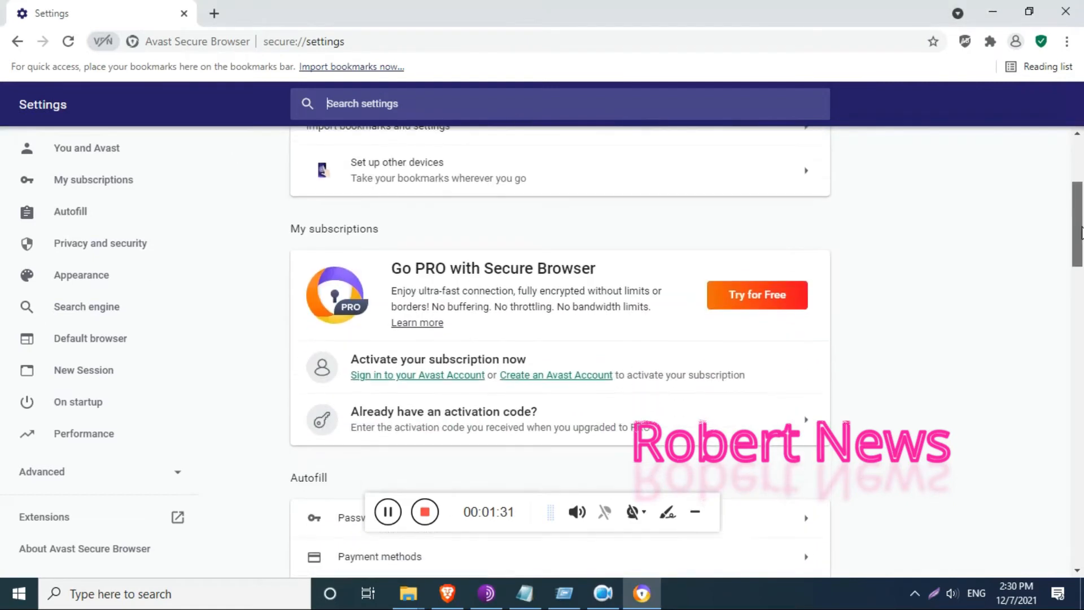
scroll("down", 3)
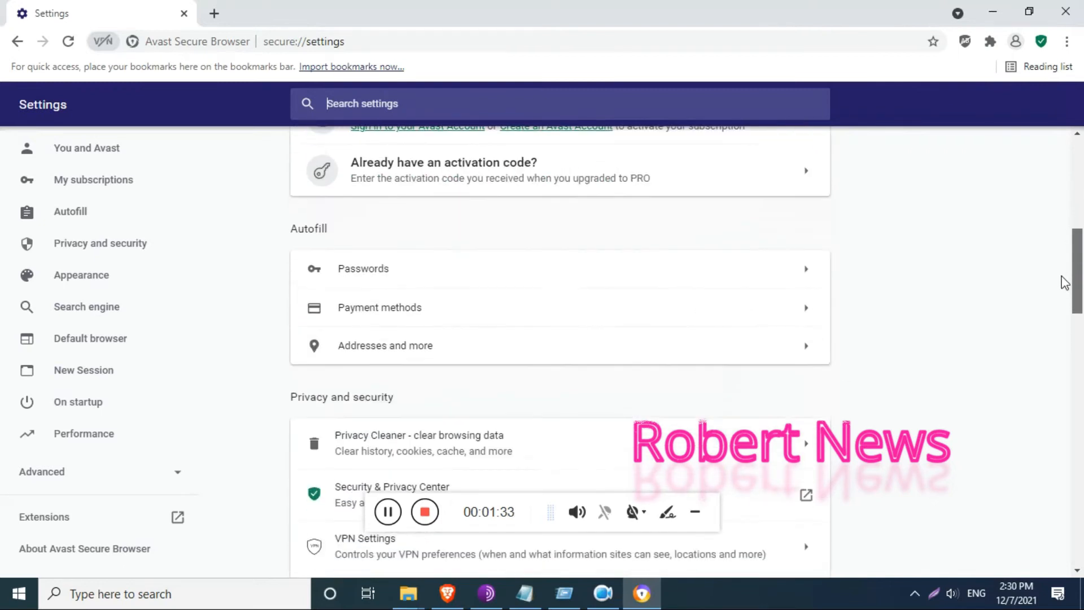
scroll("down", 3)
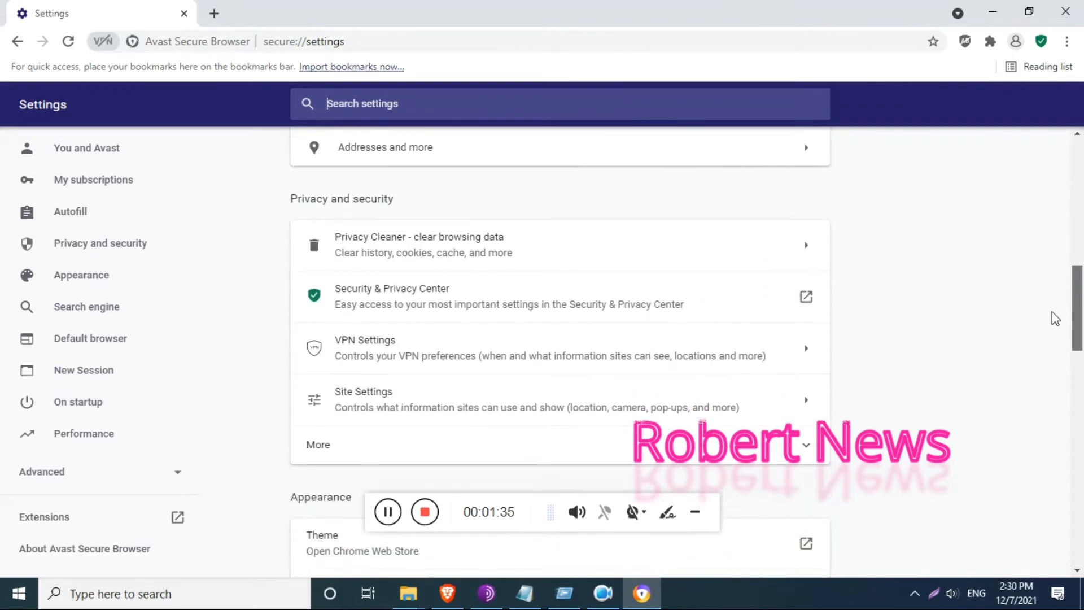
scroll("down", 3)
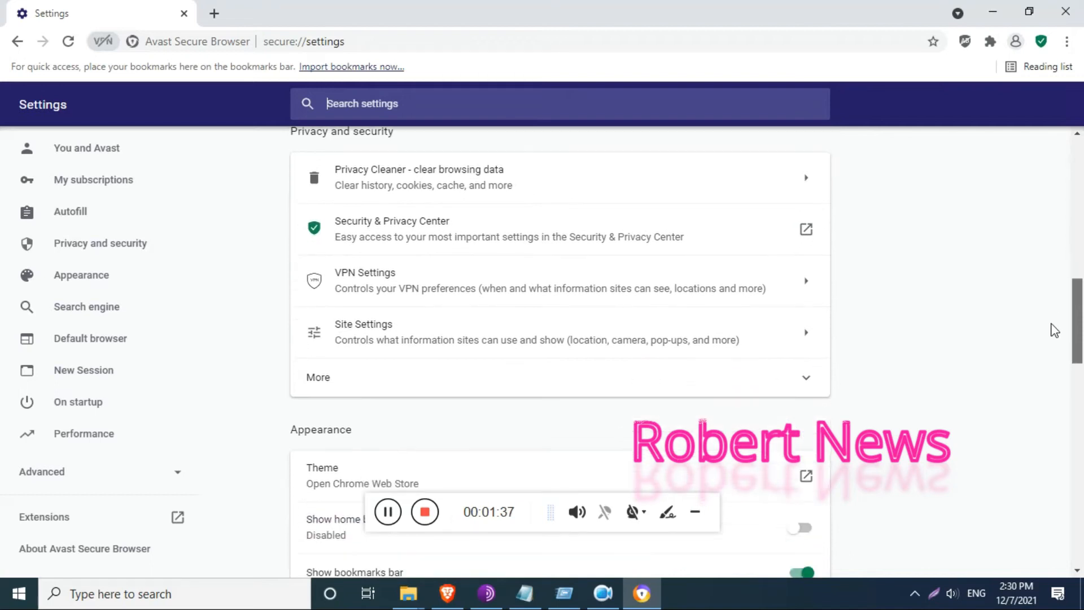
scroll("up", 3)
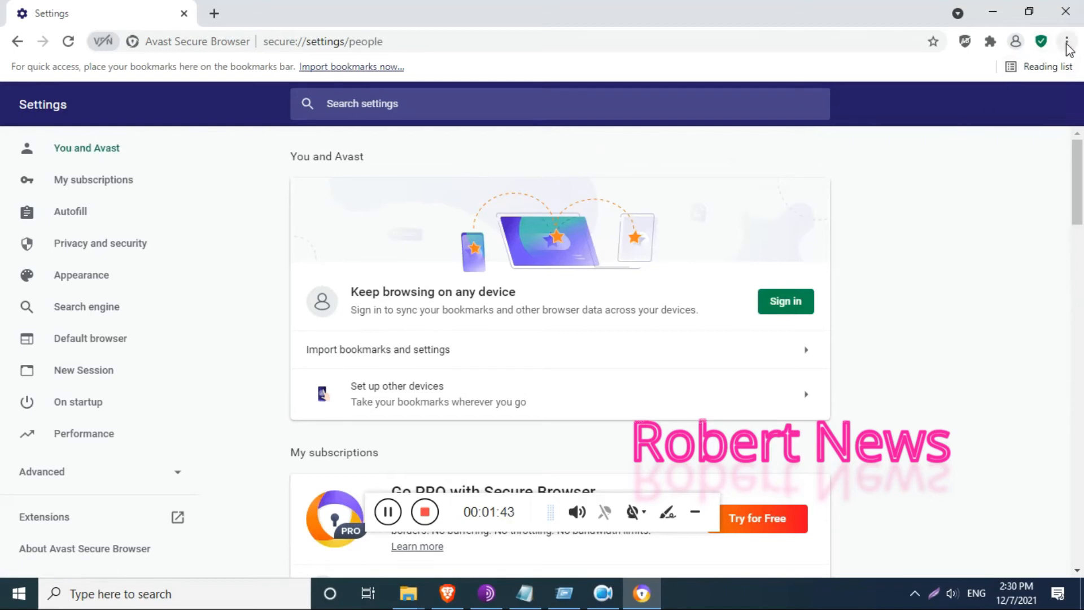
Step: Open Settings from the main menu and view Default browser, Appearance and Performance sections
left_click(1067, 41)
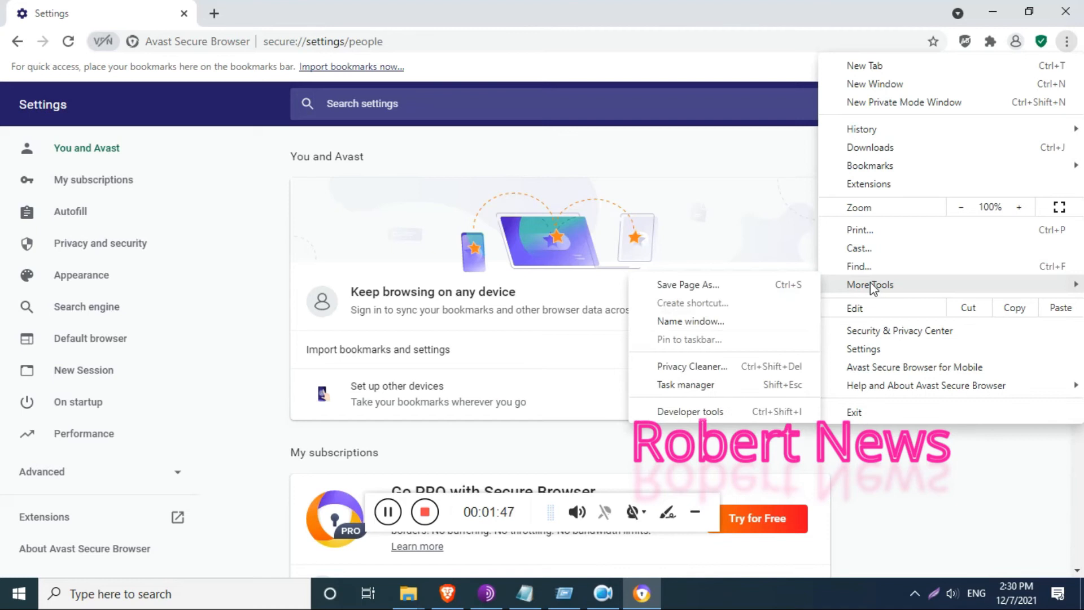
left_click(897, 268)
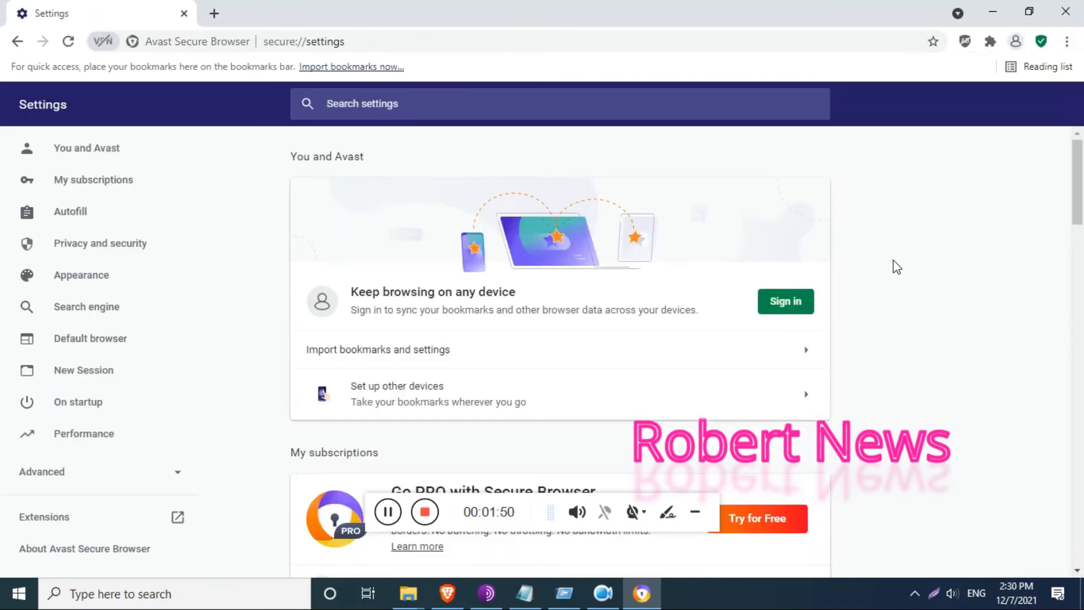
left_click(90, 338)
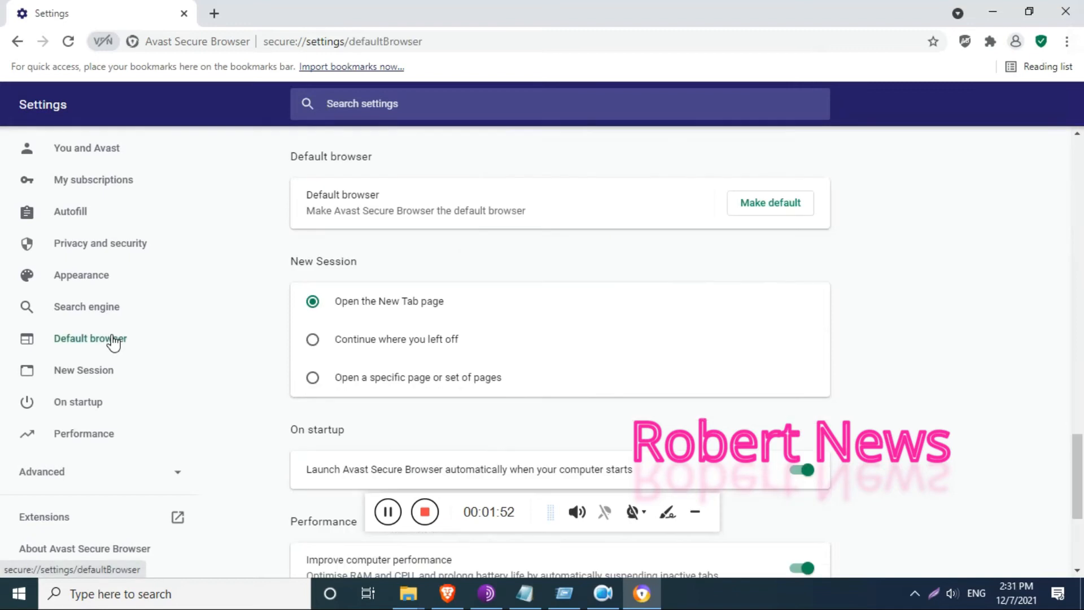
mouse_move(344, 317)
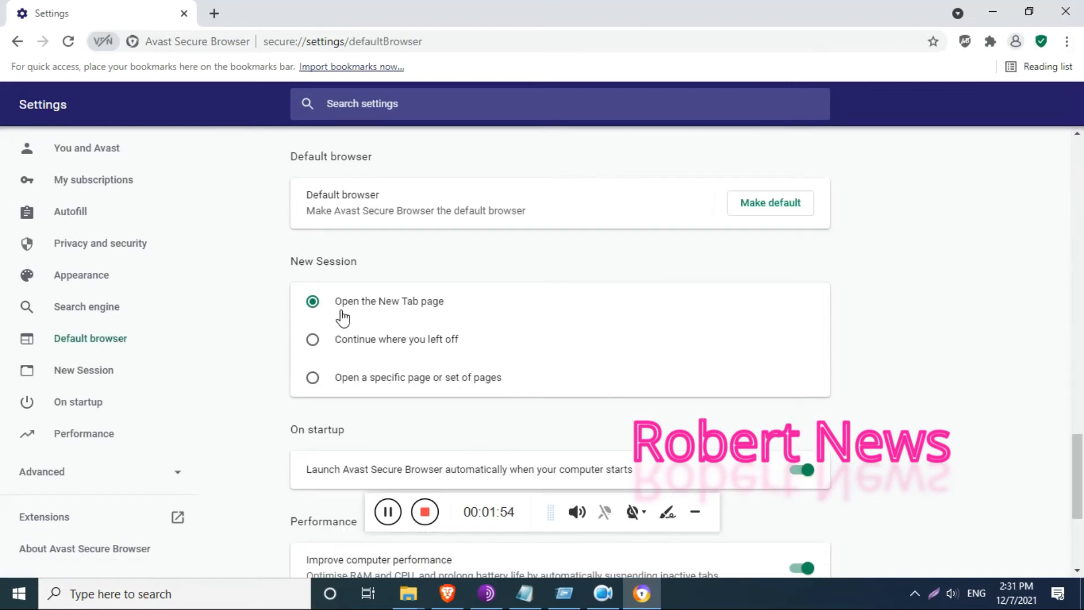
left_click(81, 274)
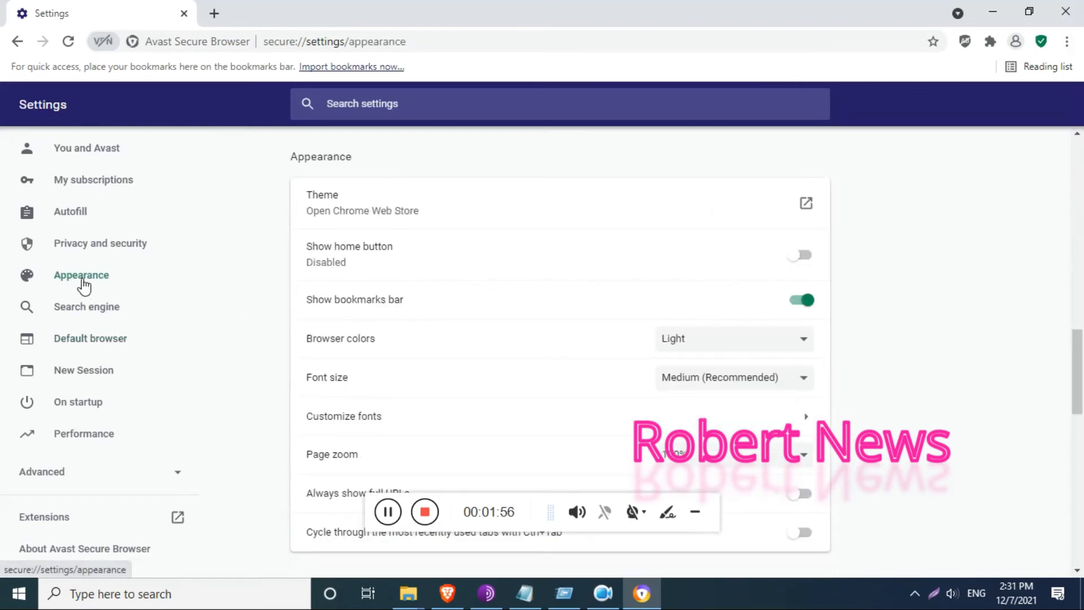
left_click(83, 434)
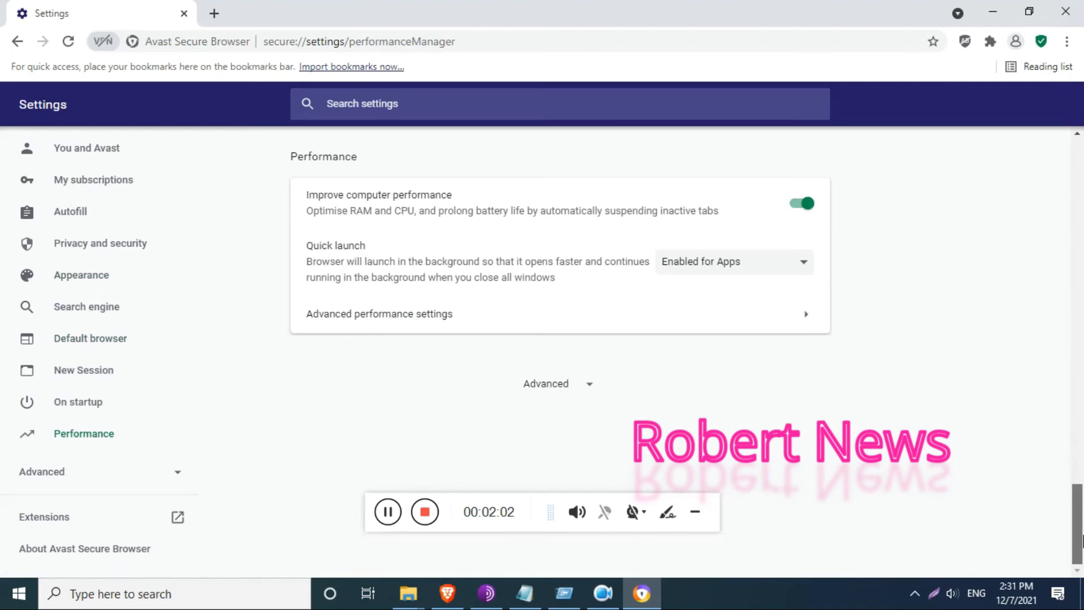
Step: Open the About page and confirm version 96.0.13177.56 is up to date
left_click(84, 548)
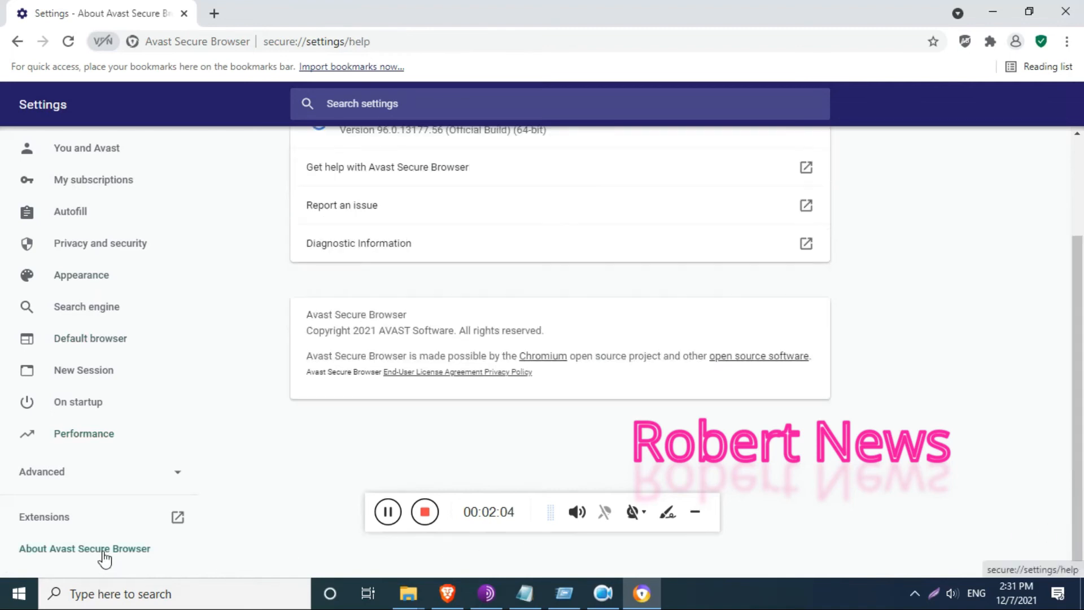
scroll("up", 3)
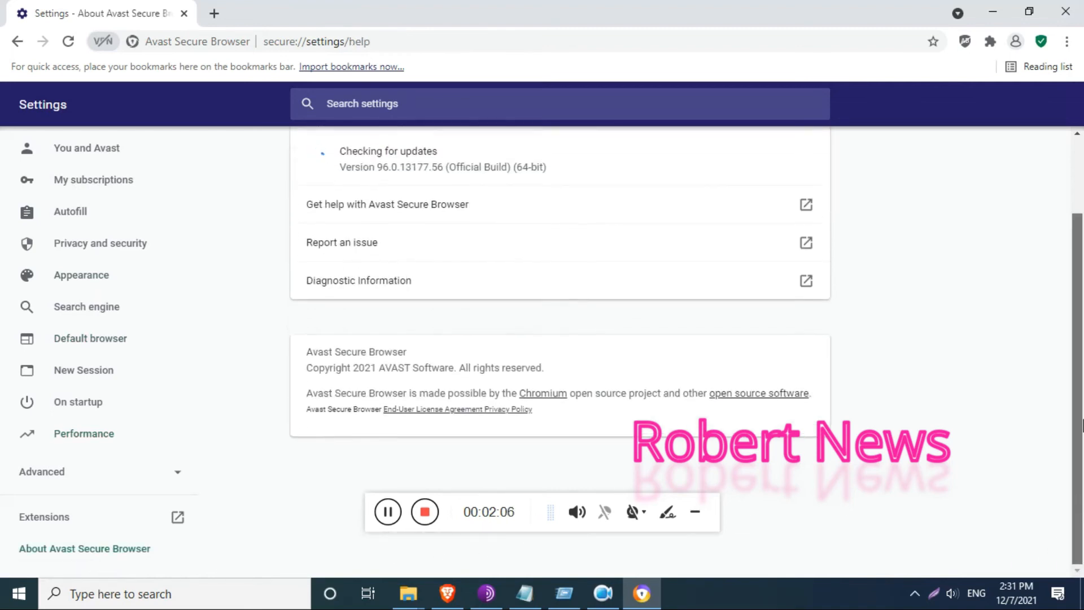
scroll("up", 3)
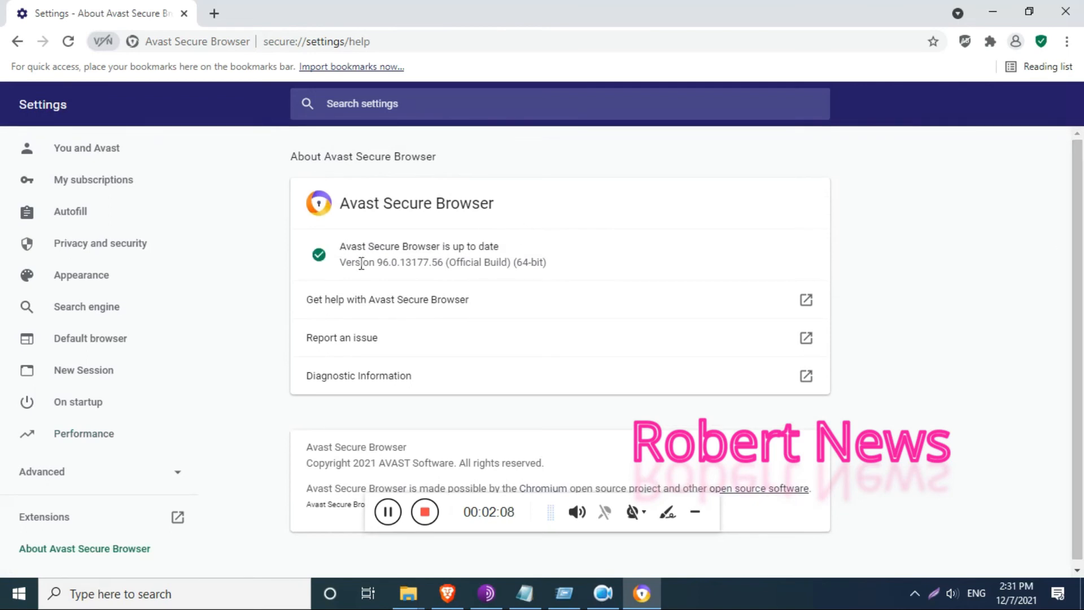
mouse_move(36, 152)
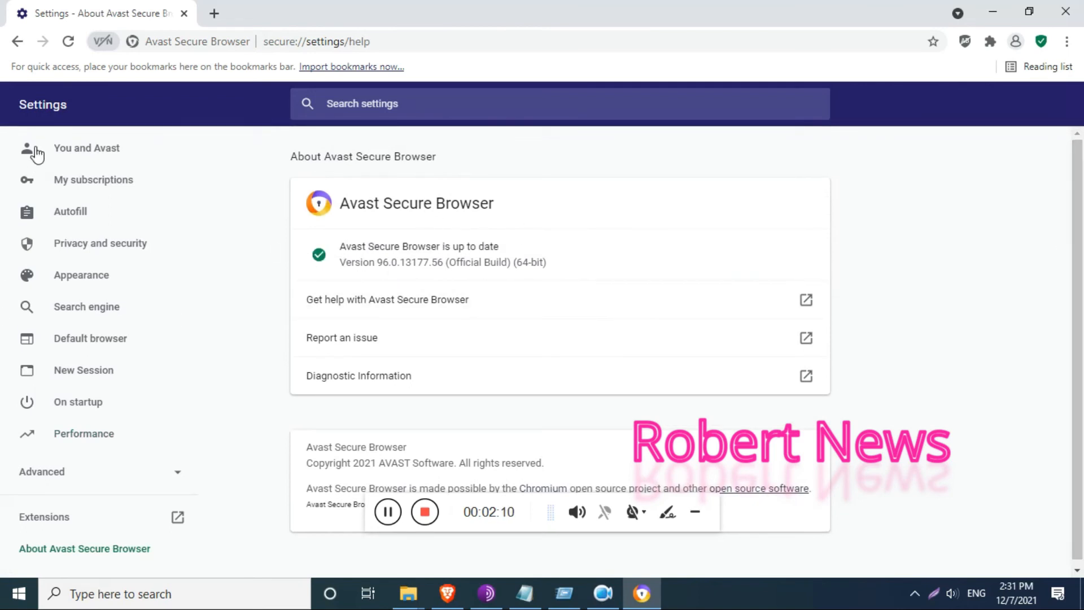
Step: Browse the Autofill through On startup settings sections, then show the Adblock settings
left_click(70, 210)
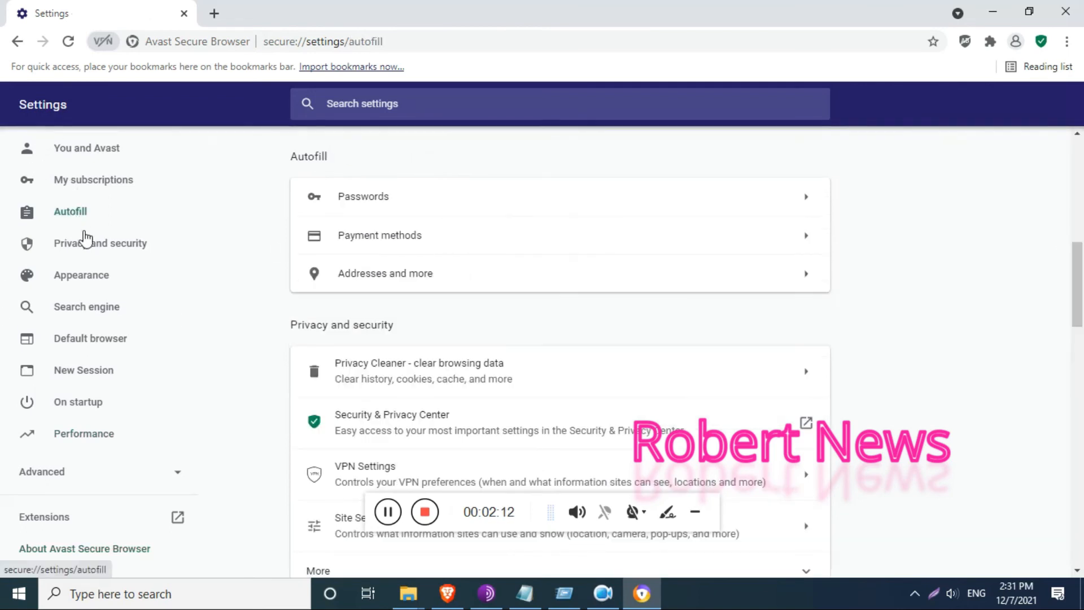
left_click(99, 242)
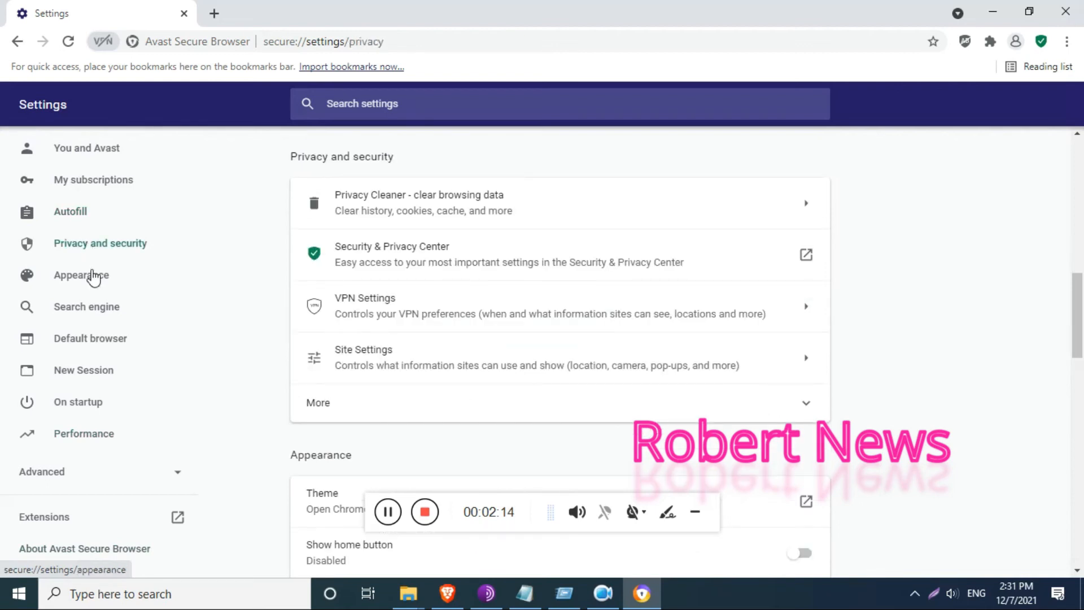
left_click(81, 274)
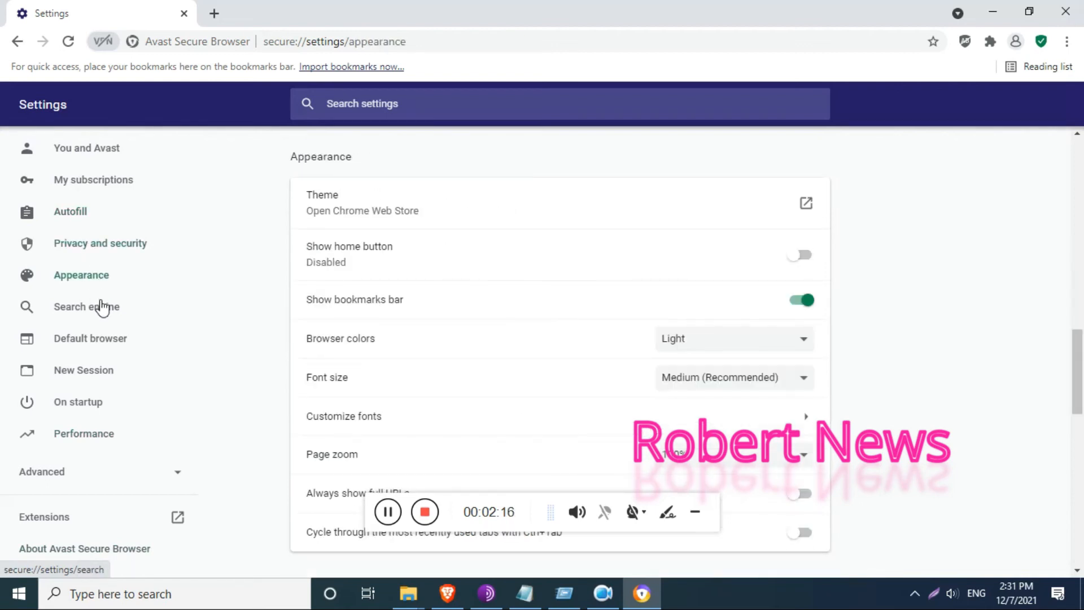
left_click(86, 306)
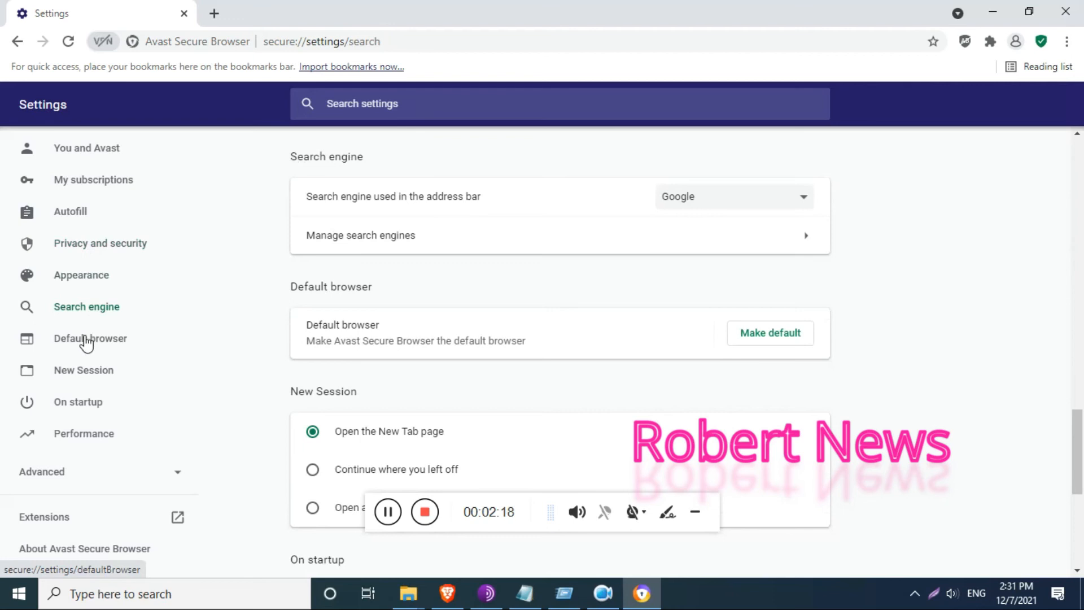
left_click(84, 370)
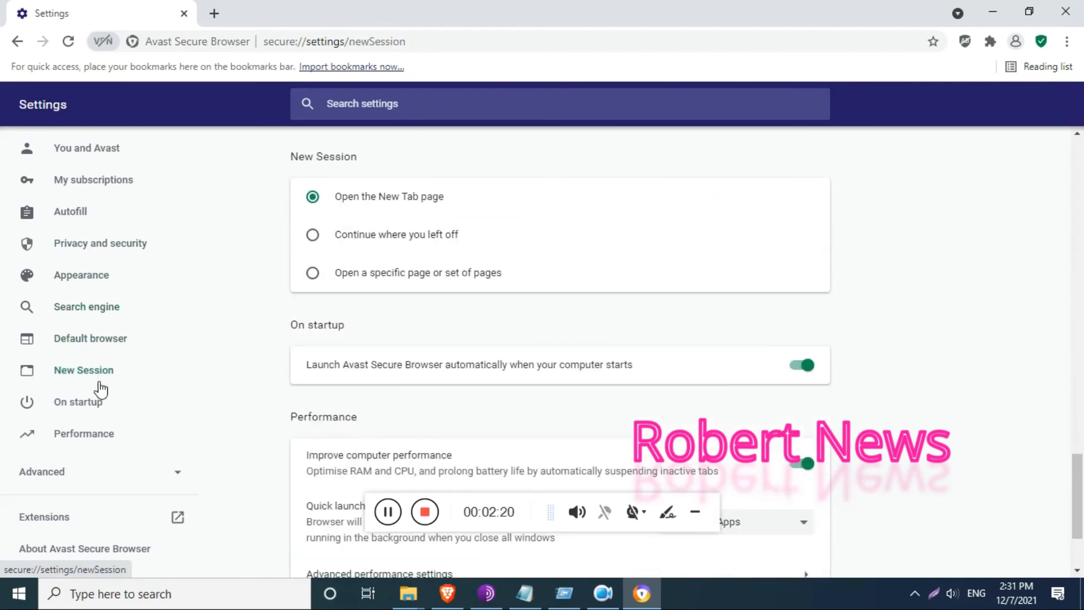
left_click(84, 433)
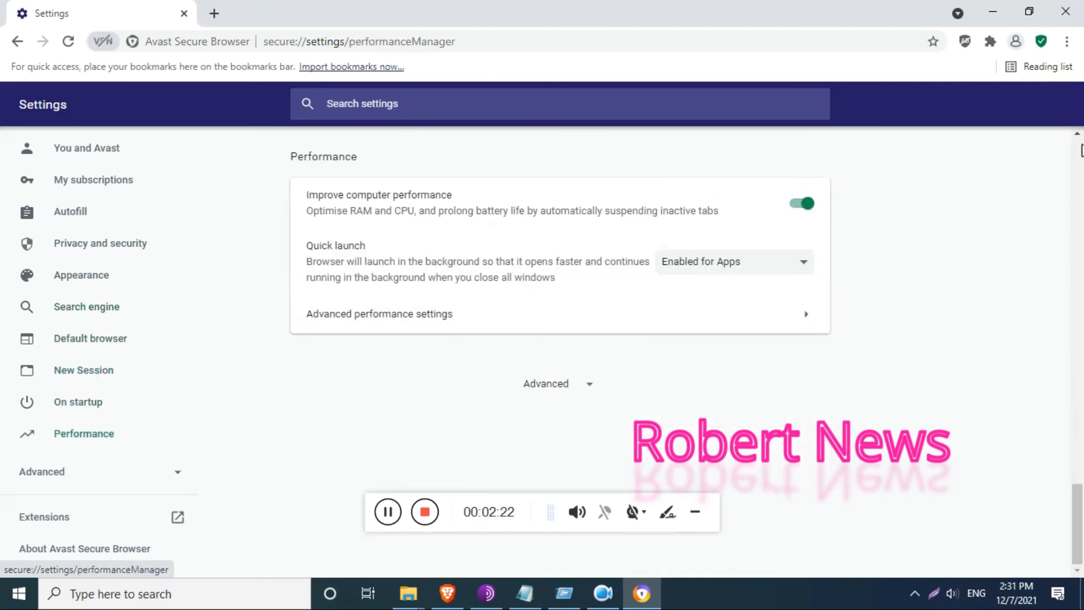
left_click(964, 42)
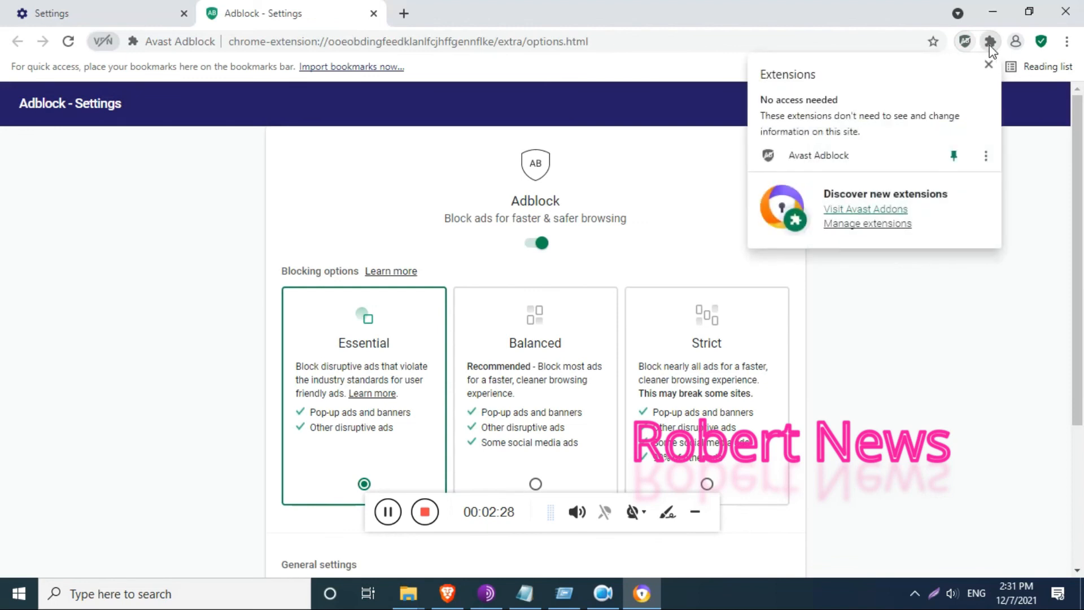
mouse_move(954, 155)
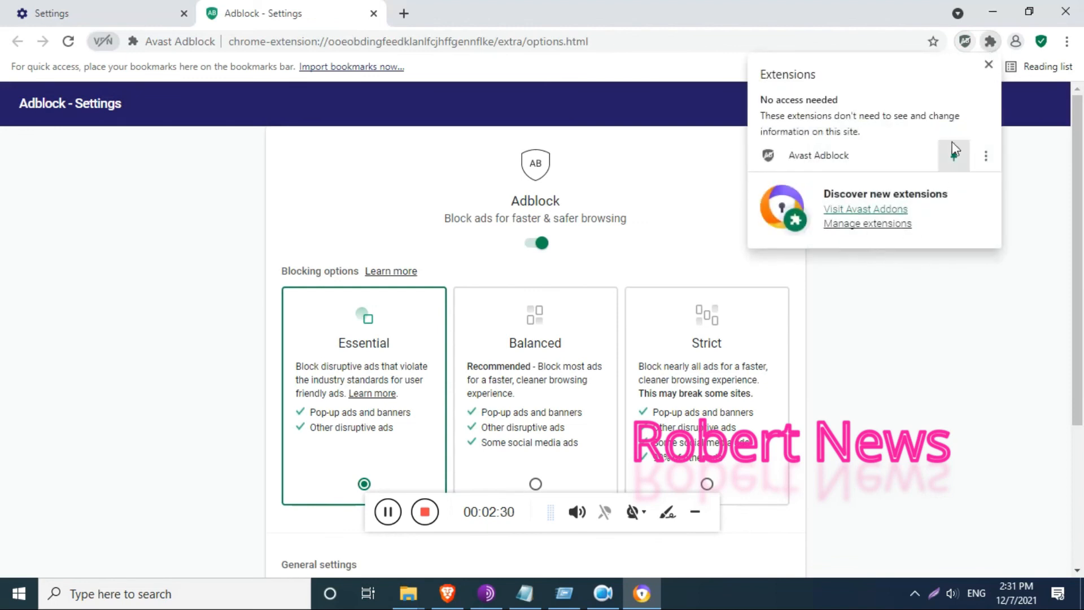
Step: Glance at the account panel, close the Adblock tab, and reopen the About page
left_click(1016, 41)
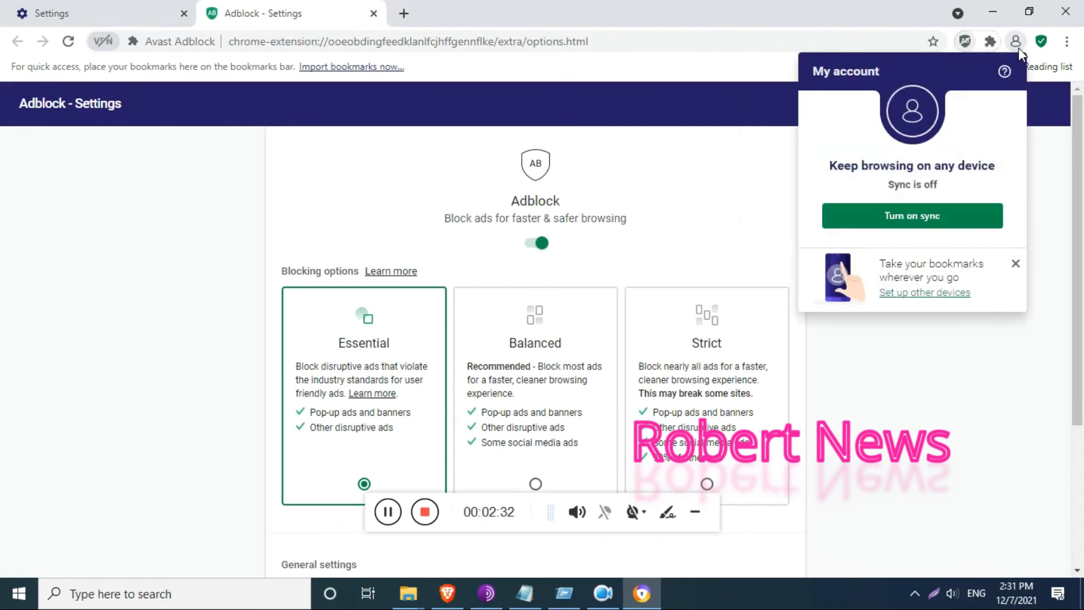
left_click(1067, 41)
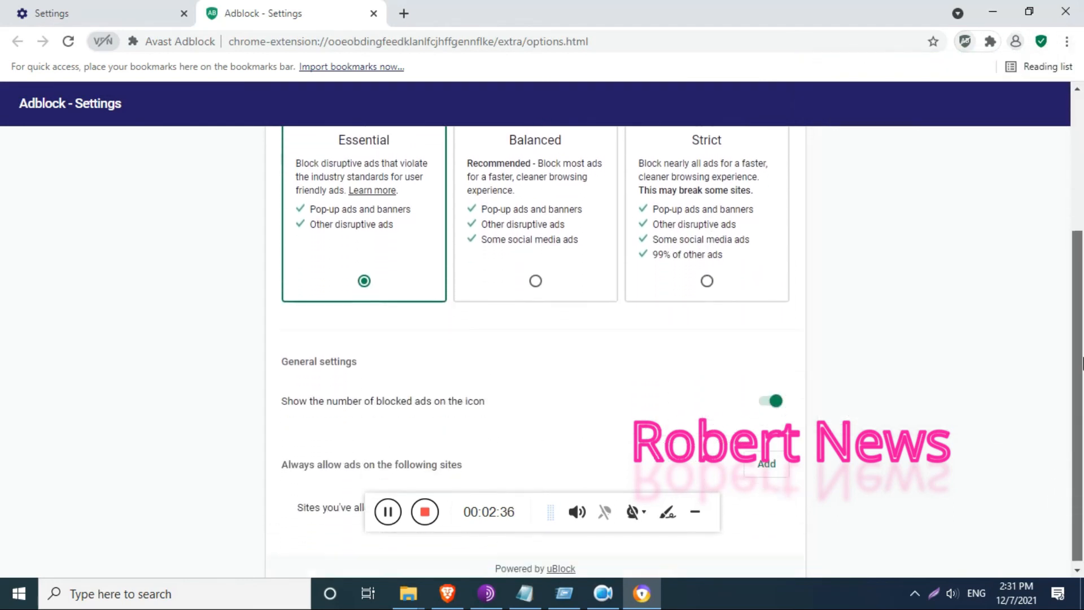
scroll("up", 3)
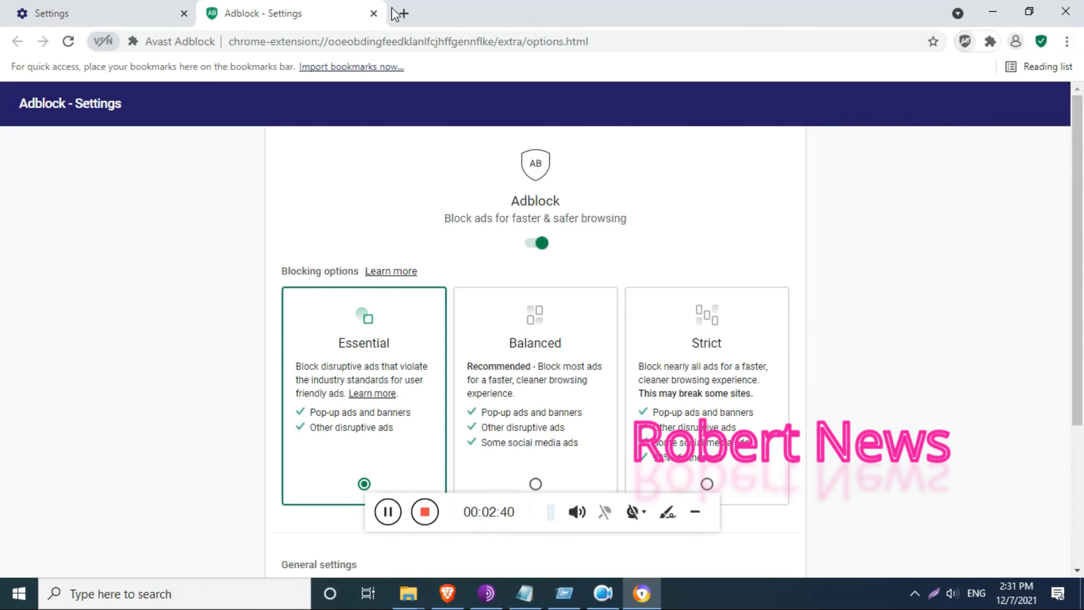
left_click(374, 13)
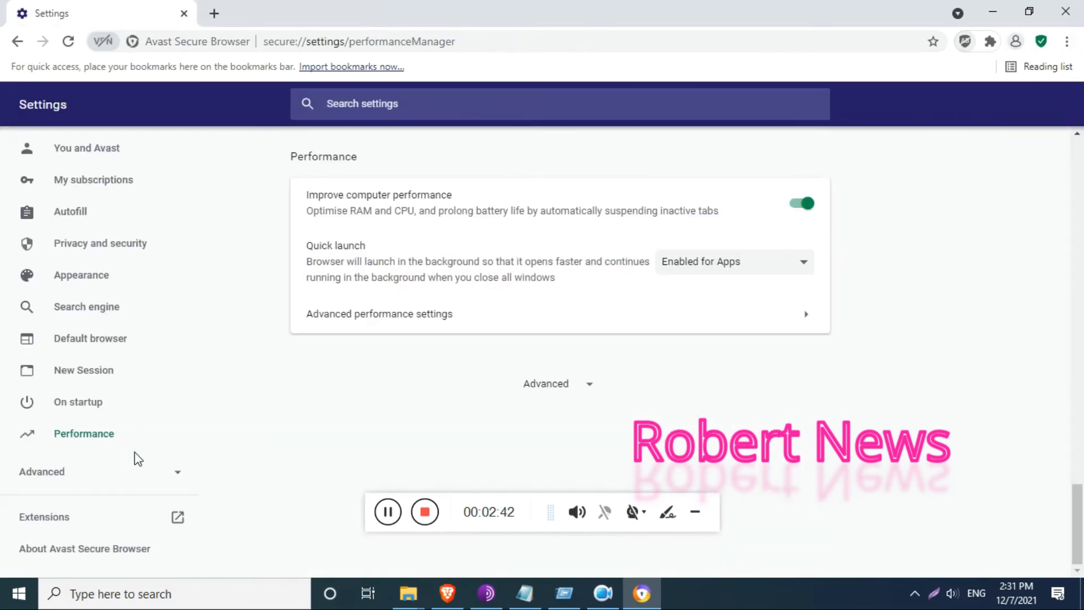
left_click(84, 548)
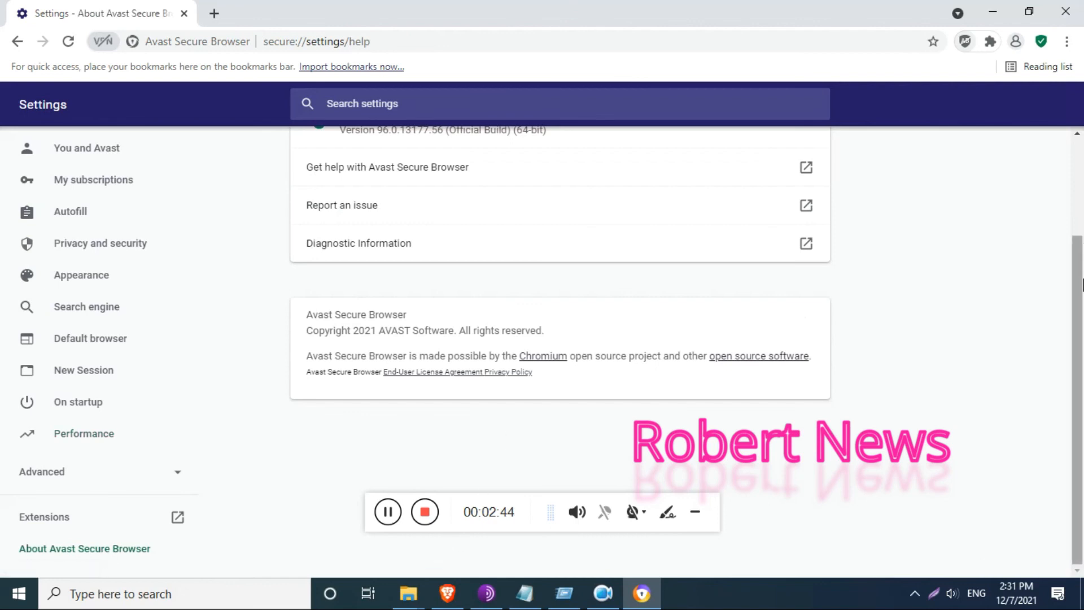